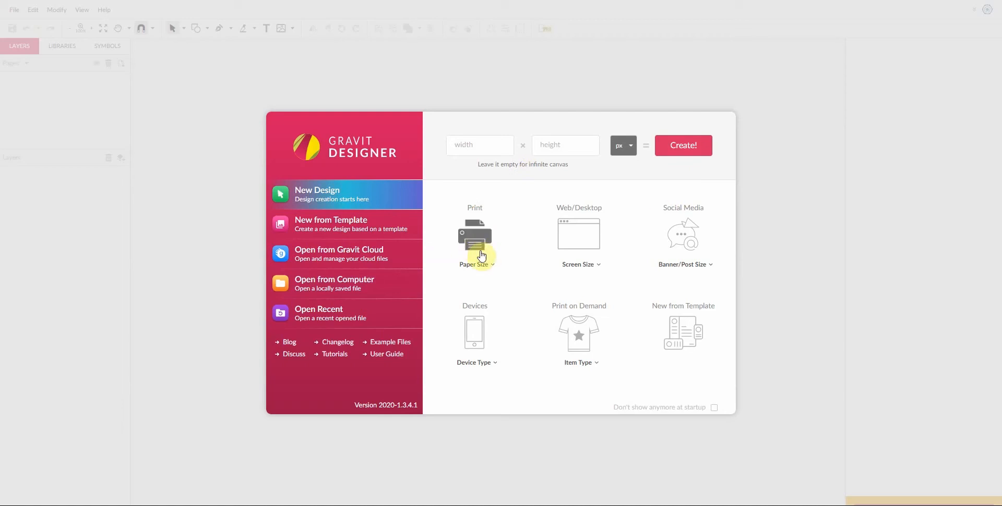
Create a new print document at A4 paper size (210 × 297 mm)
{"action": "left_click", "coordinate": [476, 264]}
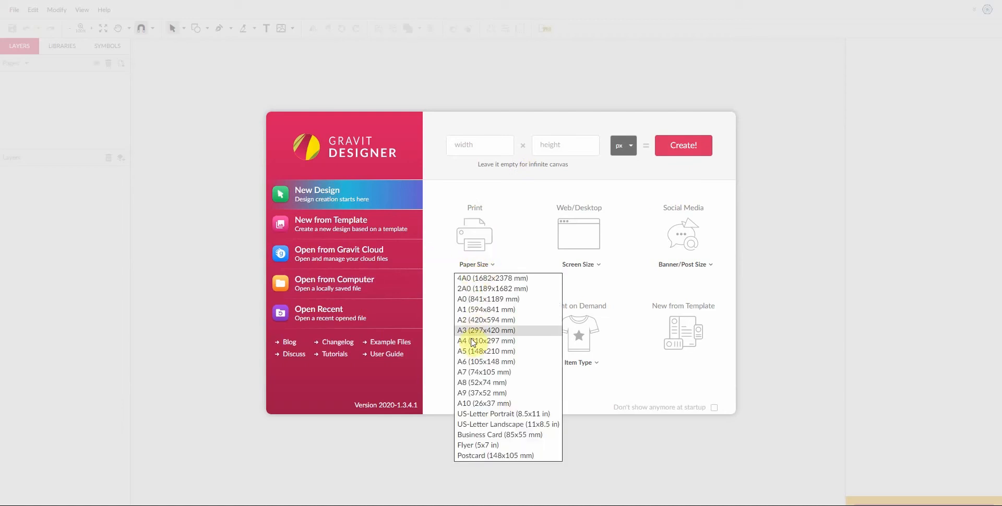
{"action": "left_click", "coordinate": [486, 341]}
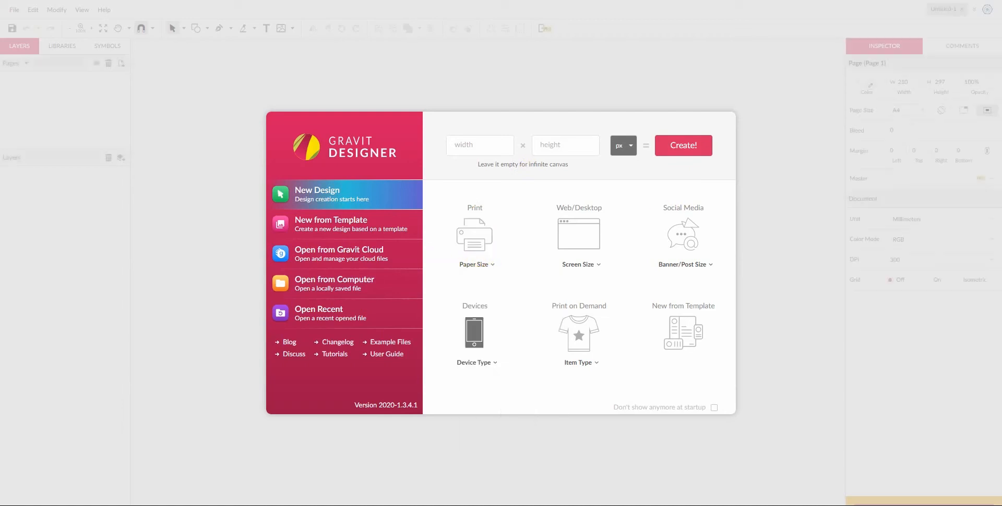
{"action": "left_click", "coordinate": [682, 145]}
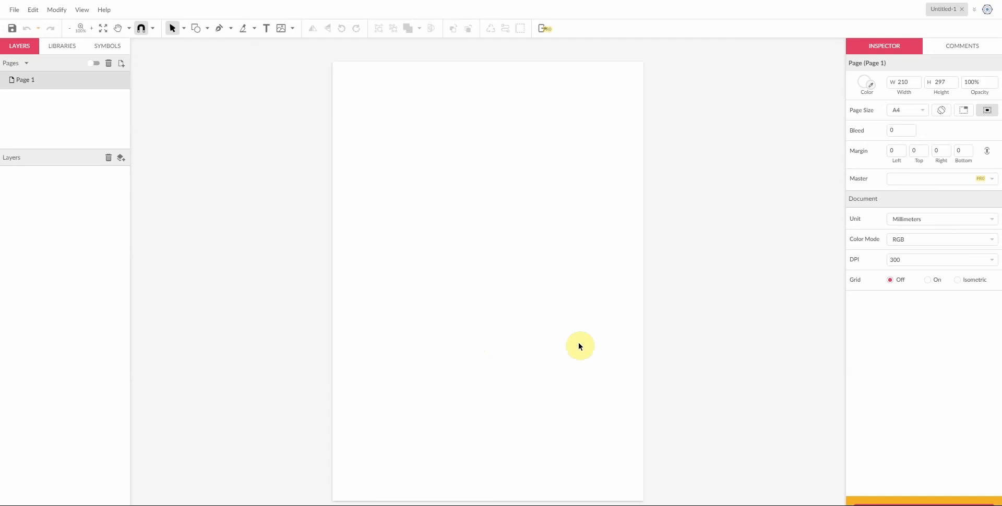
{"action": "mouse_move", "coordinate": [569, 375]}
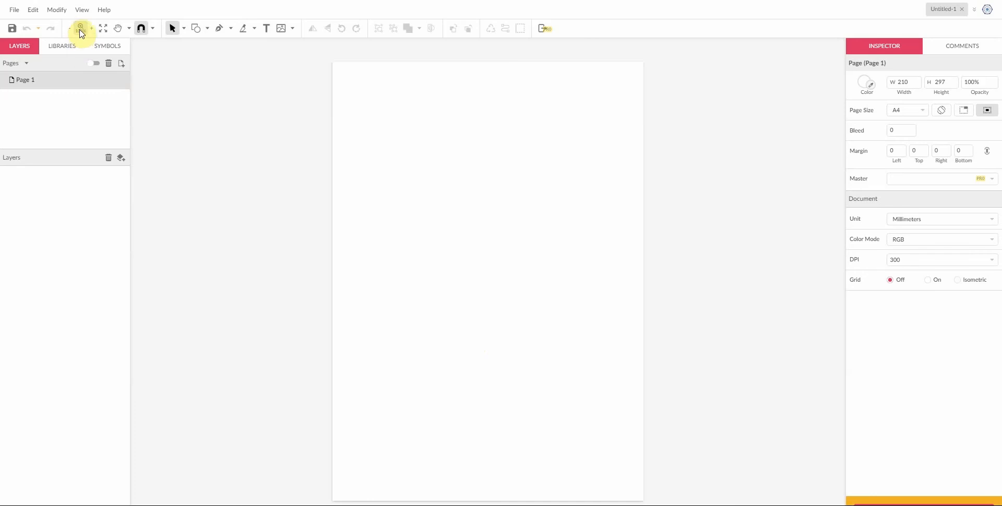
Zoom into the A4 page two levels and switch to the Hand tool
{"action": "left_click", "coordinate": [81, 29]}
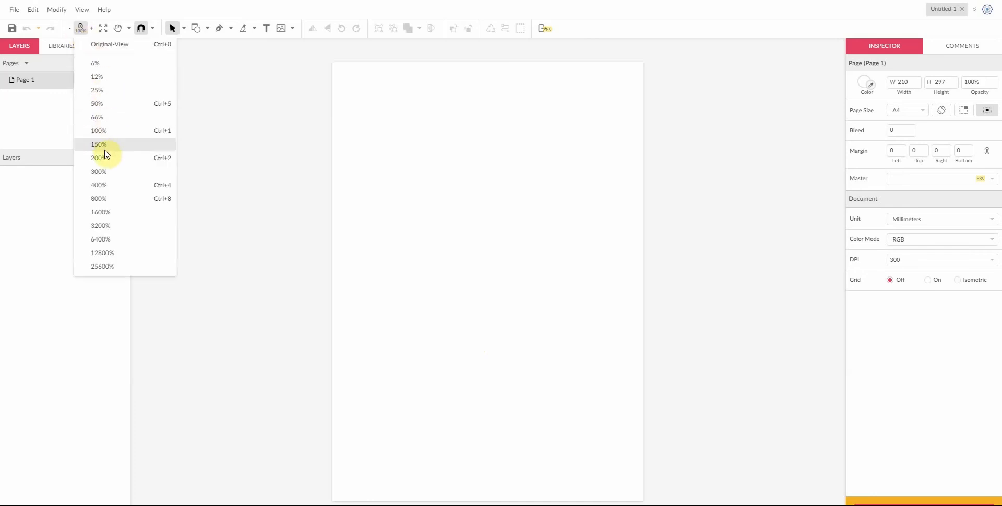
{"action": "left_click", "coordinate": [98, 158]}
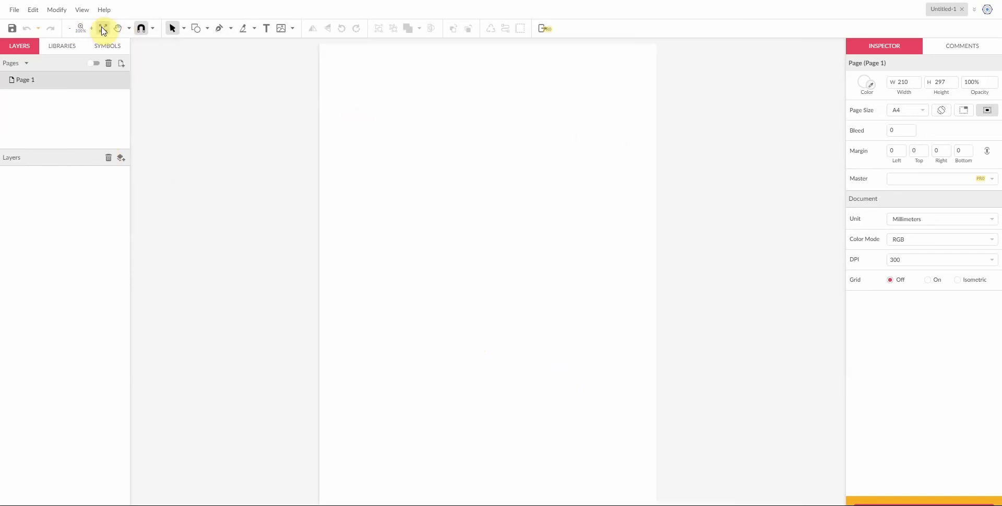
{"action": "left_click", "coordinate": [80, 28]}
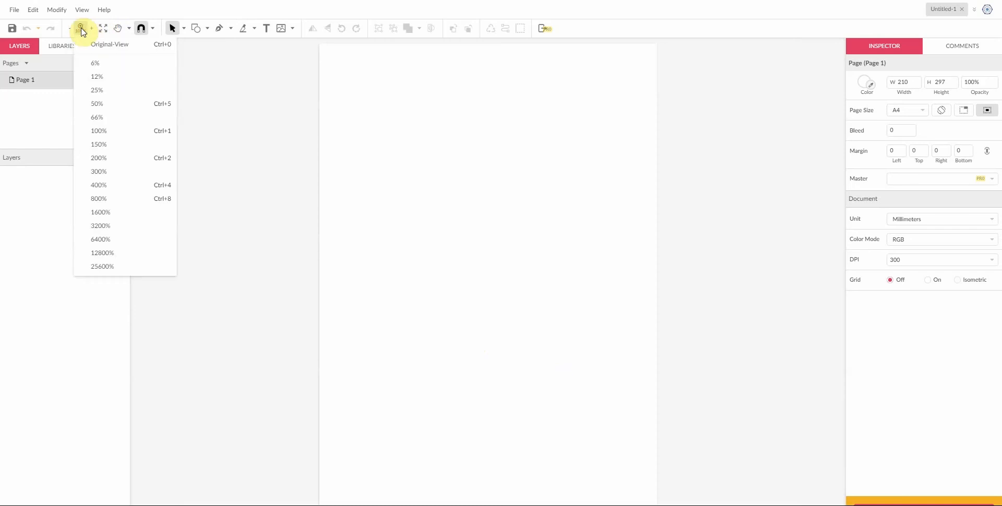
{"action": "left_click", "coordinate": [99, 158]}
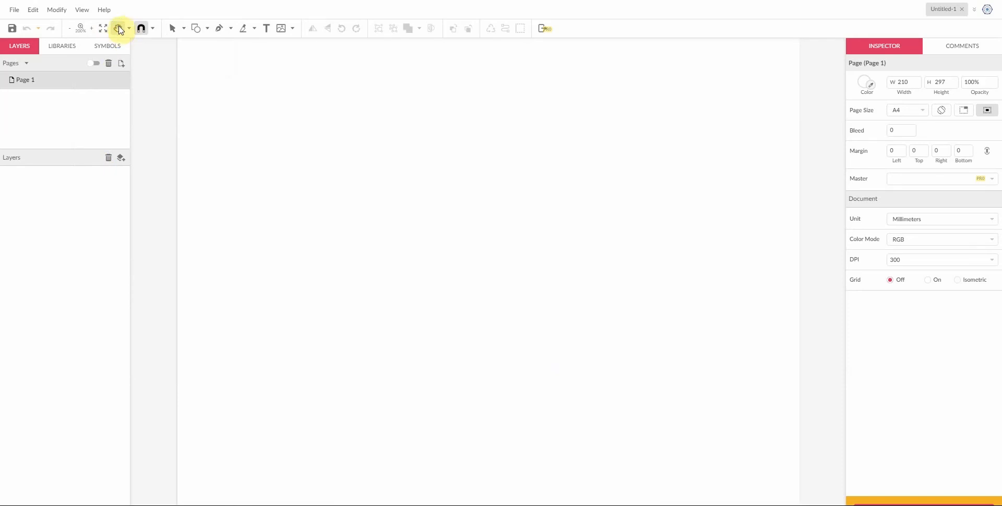
{"action": "left_click", "coordinate": [118, 28]}
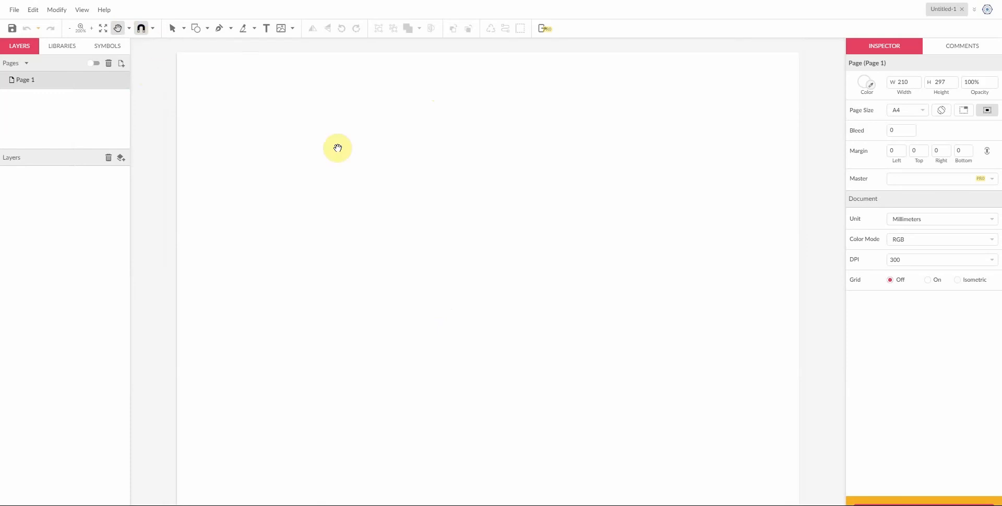
{"action": "mouse_move", "coordinate": [219, 28]}
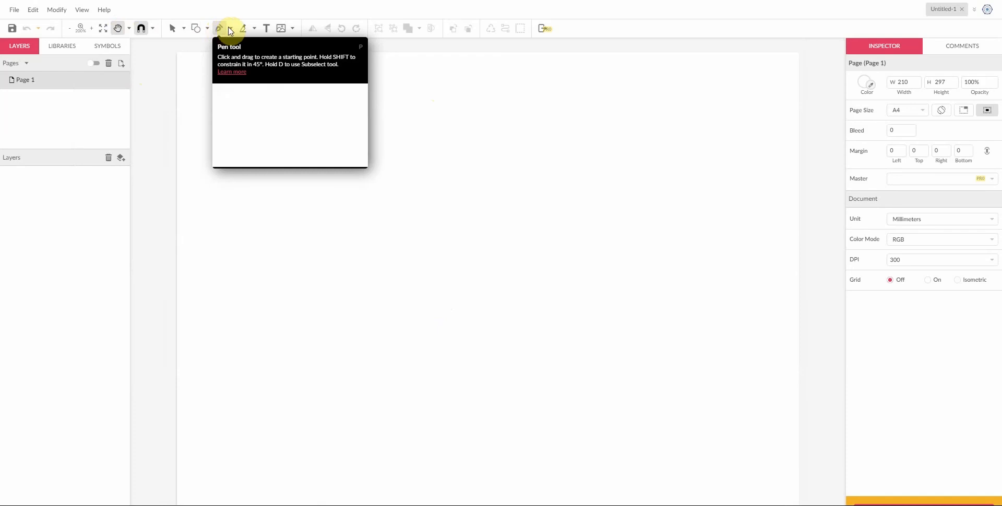
Select the Pen tool and bring up the 1px black border colour options
{"action": "left_click", "coordinate": [230, 29]}
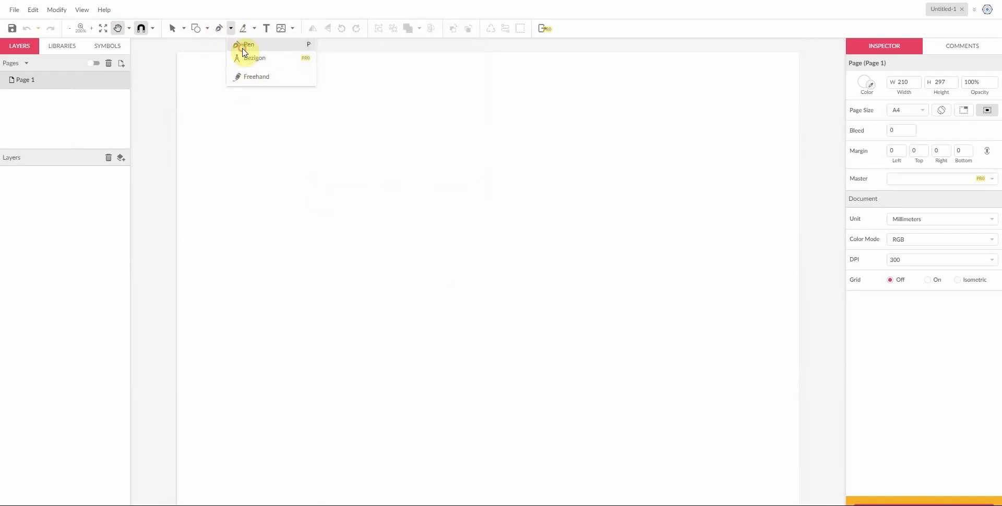
{"action": "left_click", "coordinate": [248, 44]}
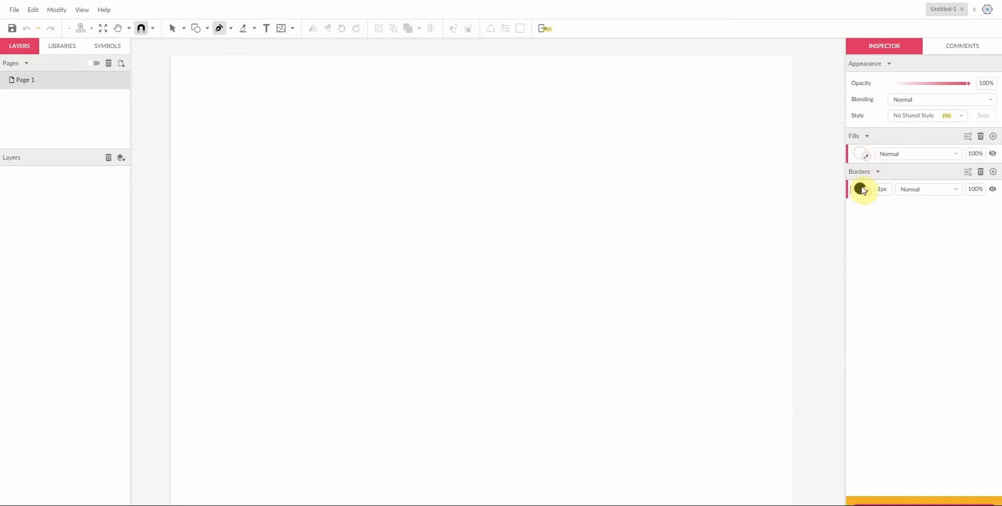
{"action": "mouse_move", "coordinate": [862, 189]}
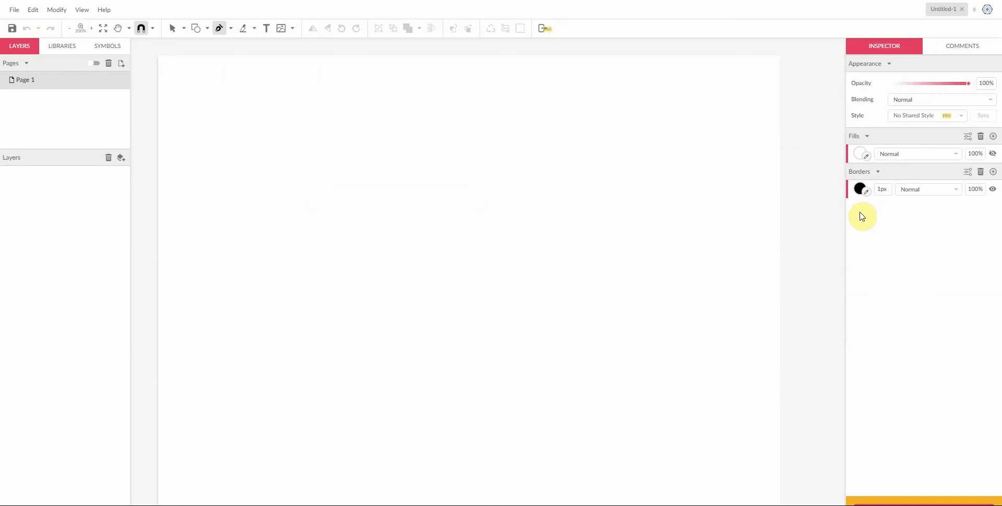
{"action": "left_click", "coordinate": [860, 154]}
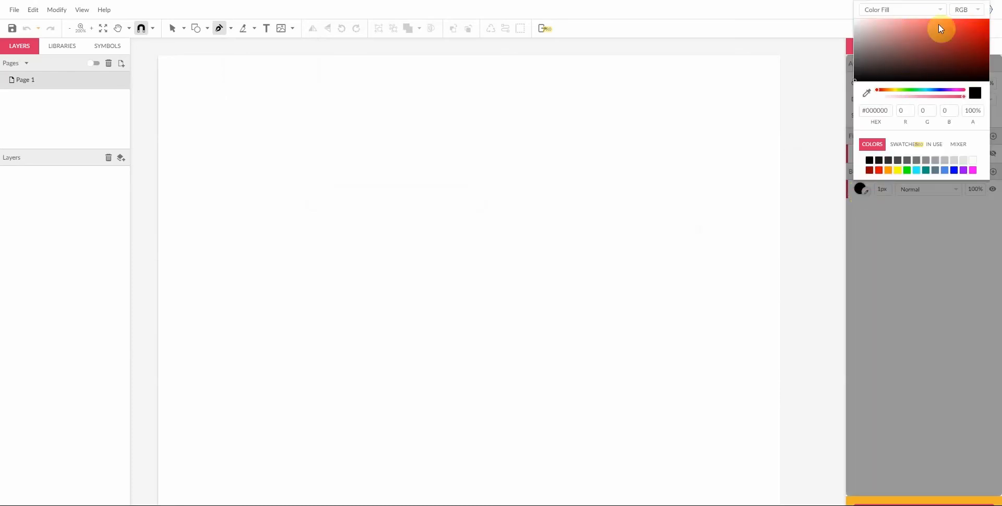
{"action": "mouse_move", "coordinate": [967, 54]}
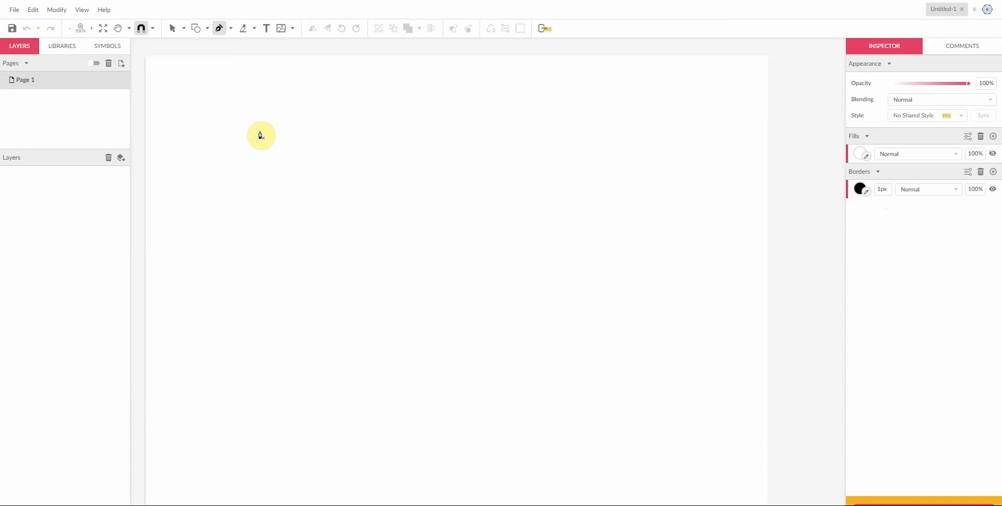
Draw a closed banner-shaped path with a slanted, pointed upper-left tip
{"action": "left_click", "coordinate": [259, 131]}
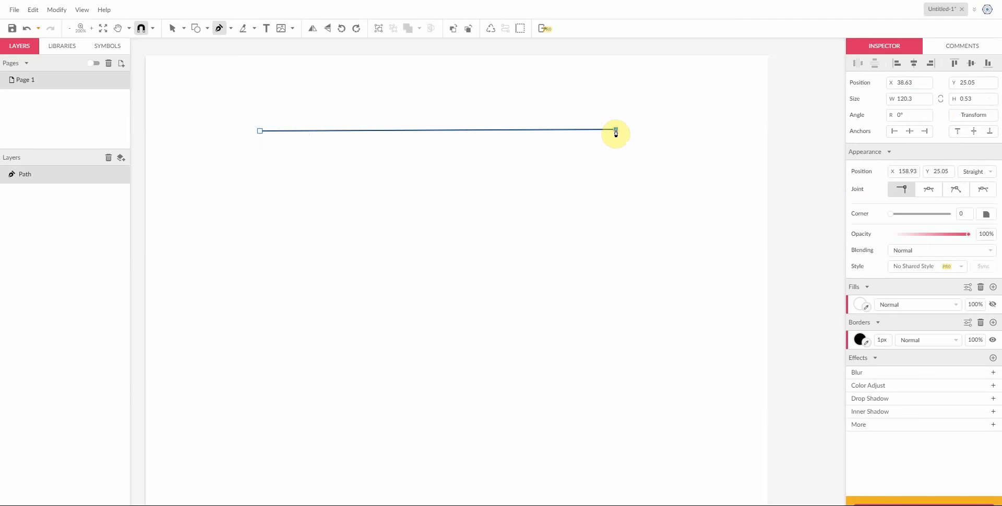
{"action": "left_click_drag", "start_coordinate": [615, 131], "coordinate": [615, 203]}
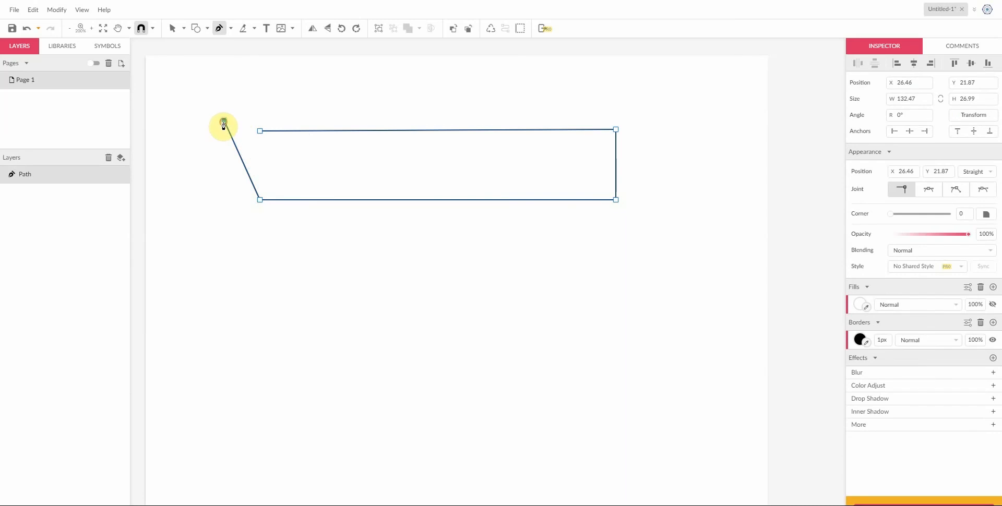
{"action": "left_click_drag", "start_coordinate": [223, 124], "coordinate": [260, 137]}
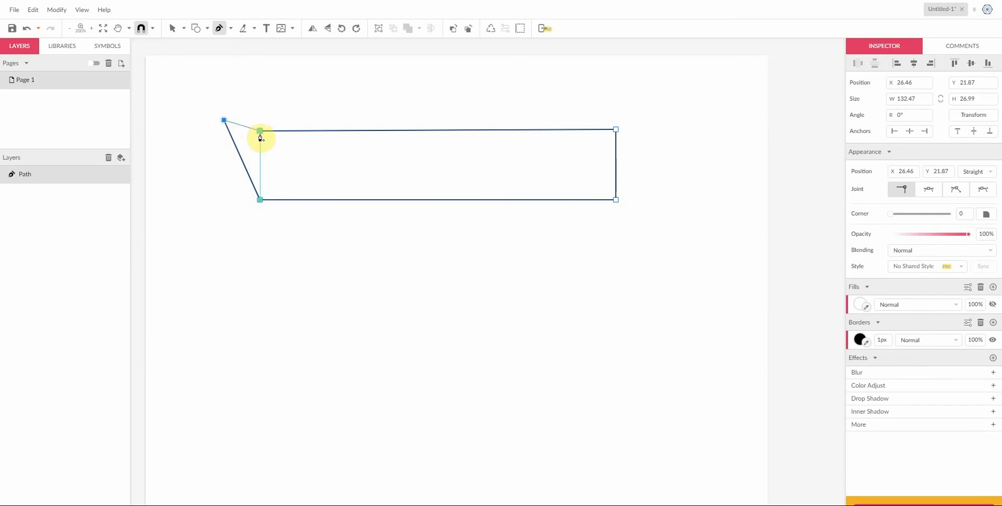
{"action": "left_click_drag", "start_coordinate": [259, 137], "coordinate": [275, 134]}
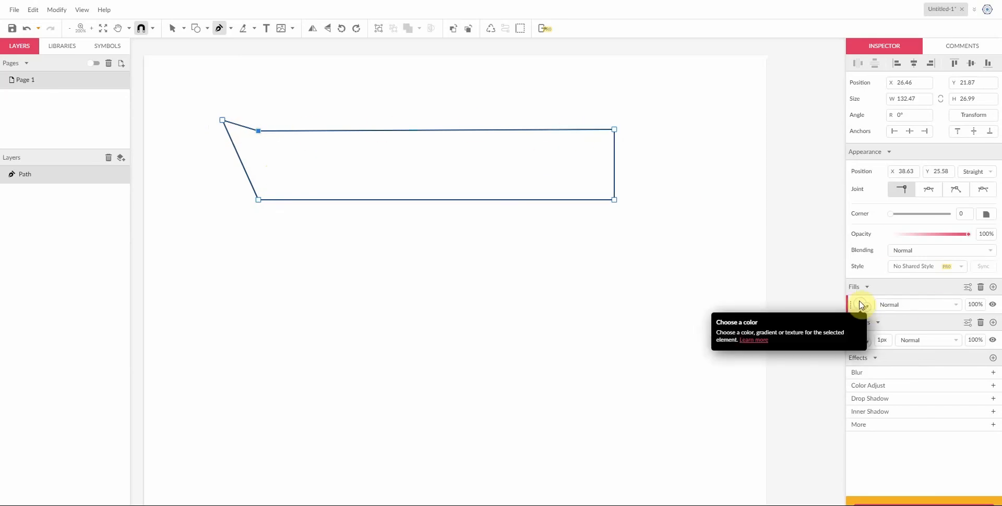
Give the banner path a solid red #FF0000 fill
{"action": "left_click", "coordinate": [861, 304]}
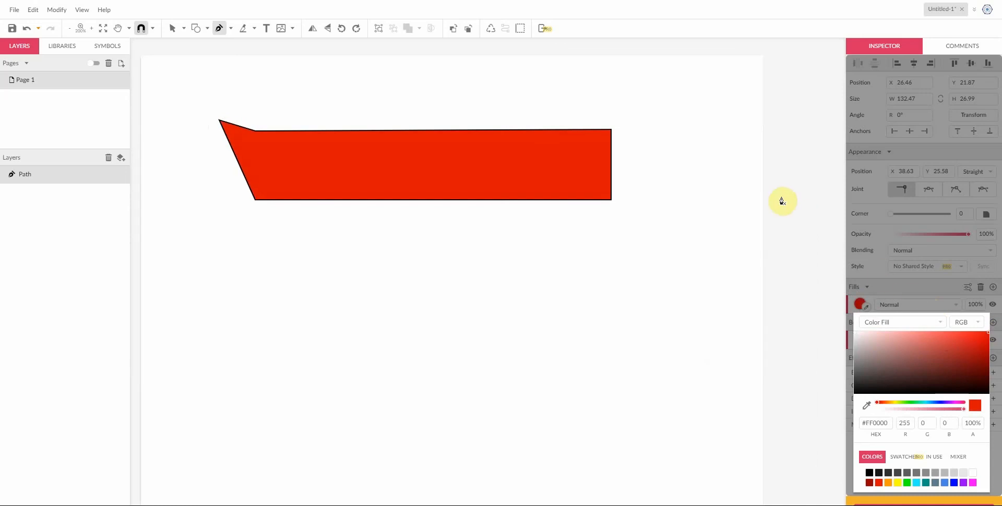
{"action": "left_click", "coordinate": [540, 196]}
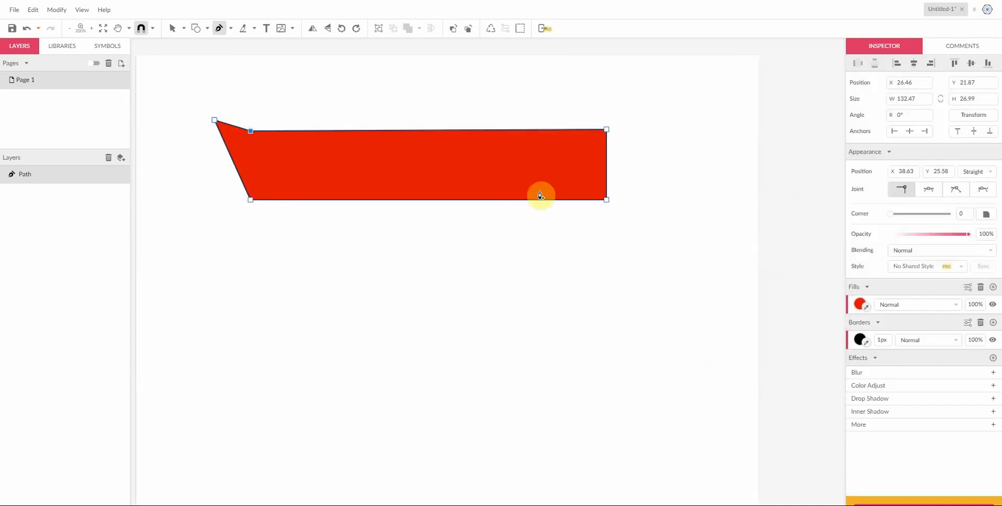
{"action": "mouse_move", "coordinate": [362, 126]}
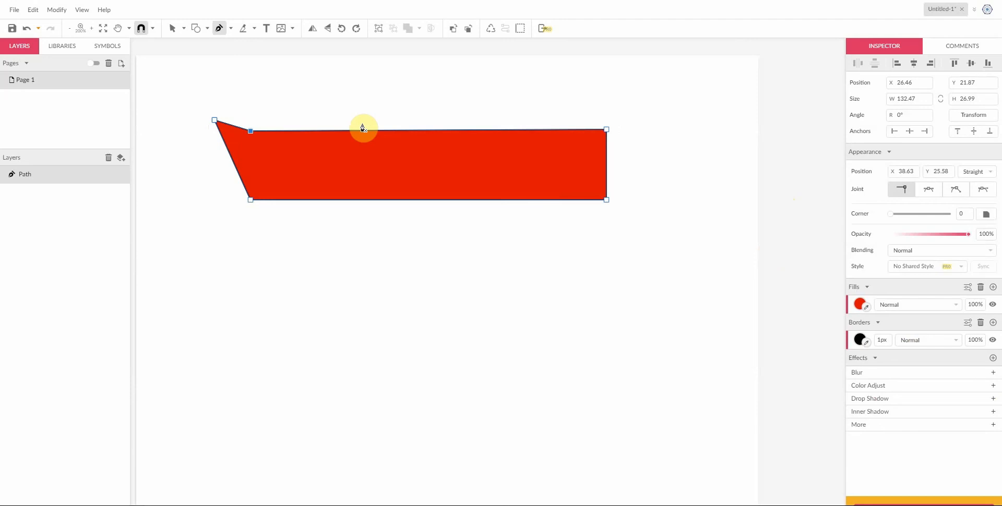
{"action": "mouse_move", "coordinate": [264, 259]}
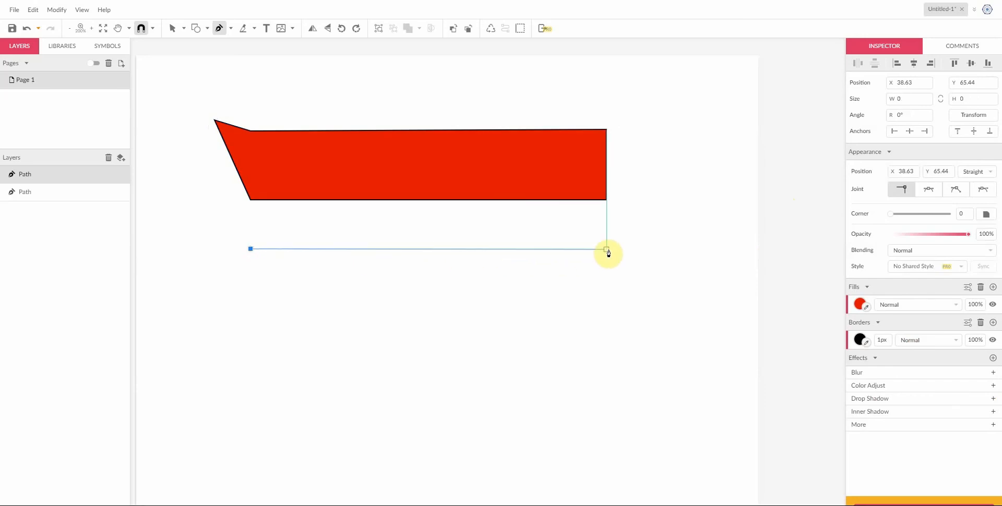
Draw another red-filled, black-bordered shape beneath the banner
{"action": "left_click_drag", "start_coordinate": [606, 250], "coordinate": [612, 328]}
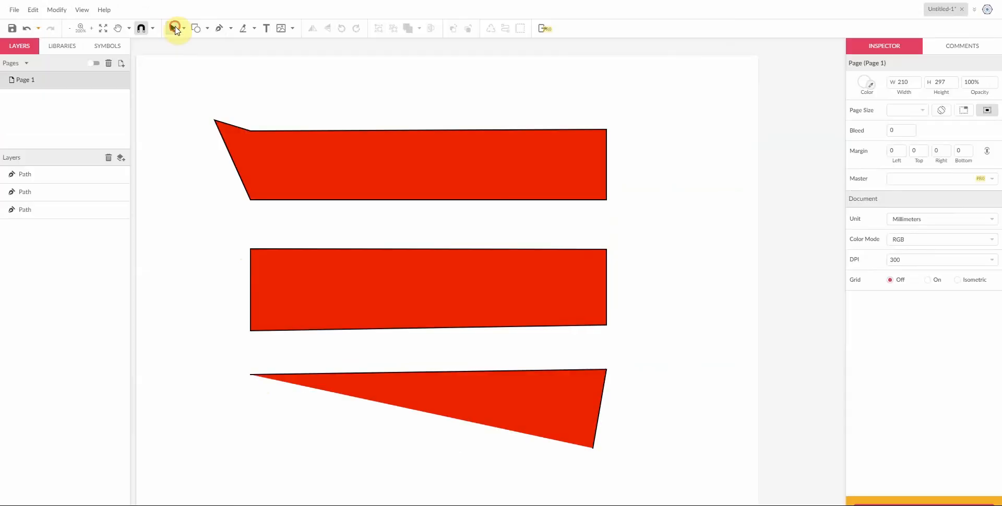
With the Pointer tool, select the remaining red bar, then clear the selection
{"action": "left_click", "coordinate": [428, 409]}
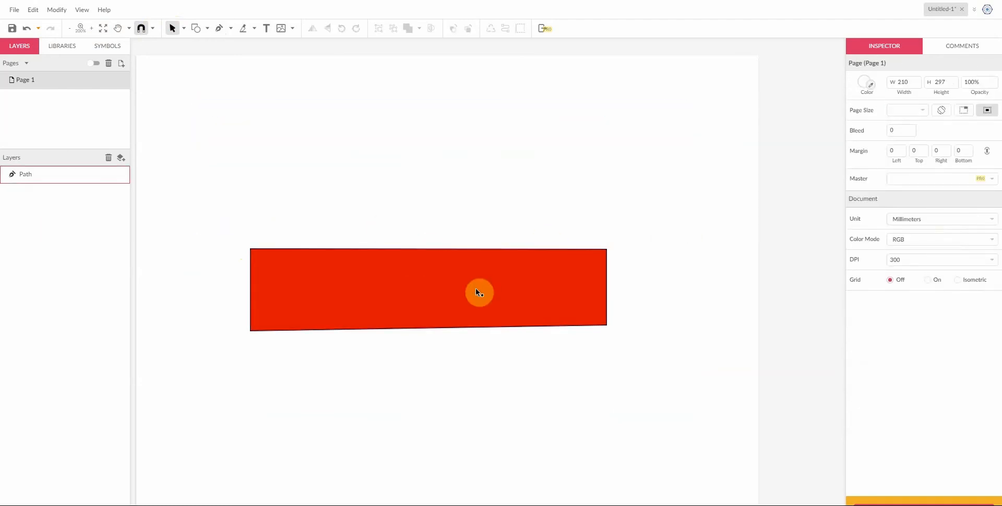
{"action": "left_click", "coordinate": [479, 293]}
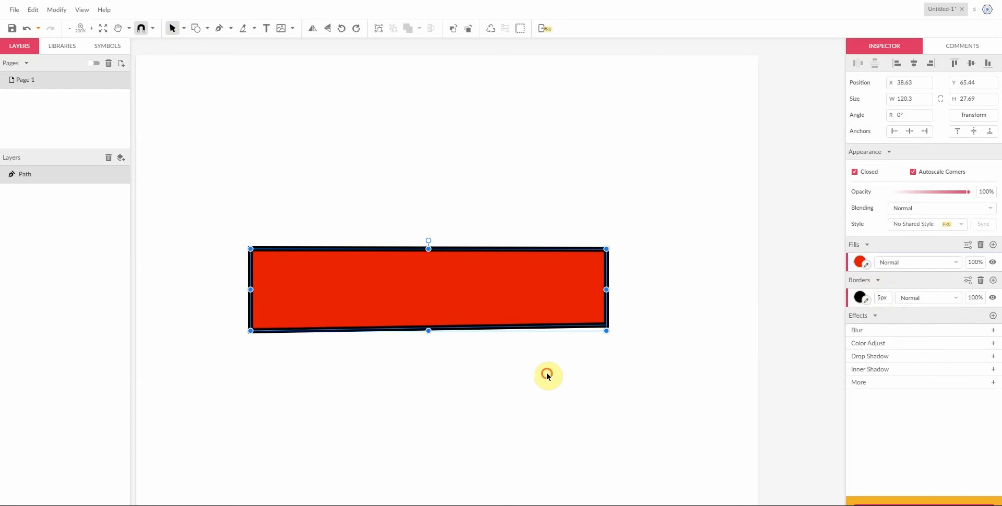
{"action": "left_click", "coordinate": [531, 252]}
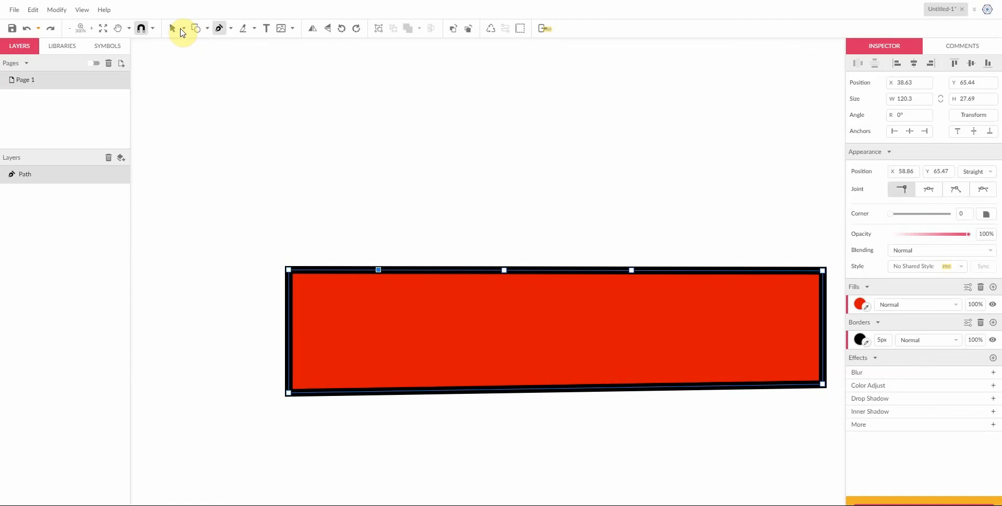
Drag top anchors upward with Subselect to form the crown's left and right peaks
{"action": "left_click", "coordinate": [184, 28]}
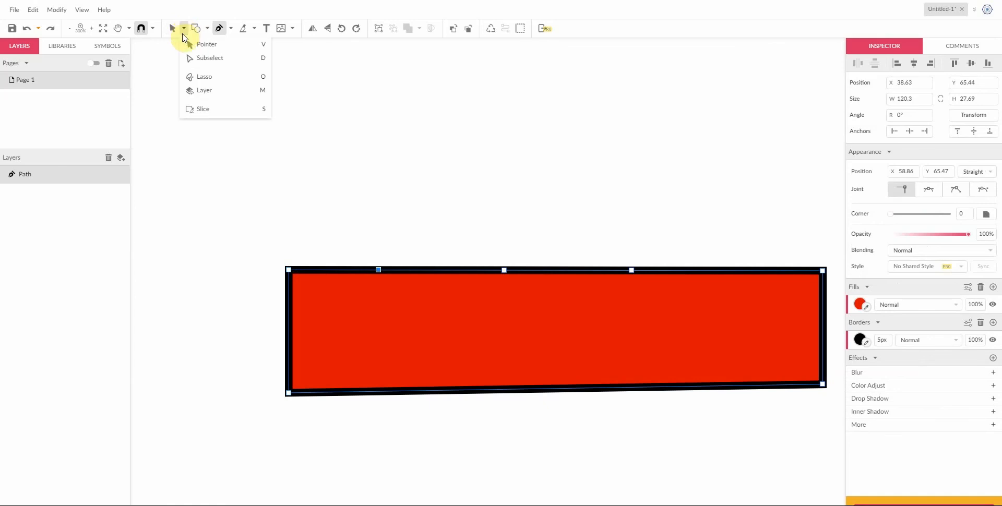
{"action": "mouse_move", "coordinate": [210, 58]}
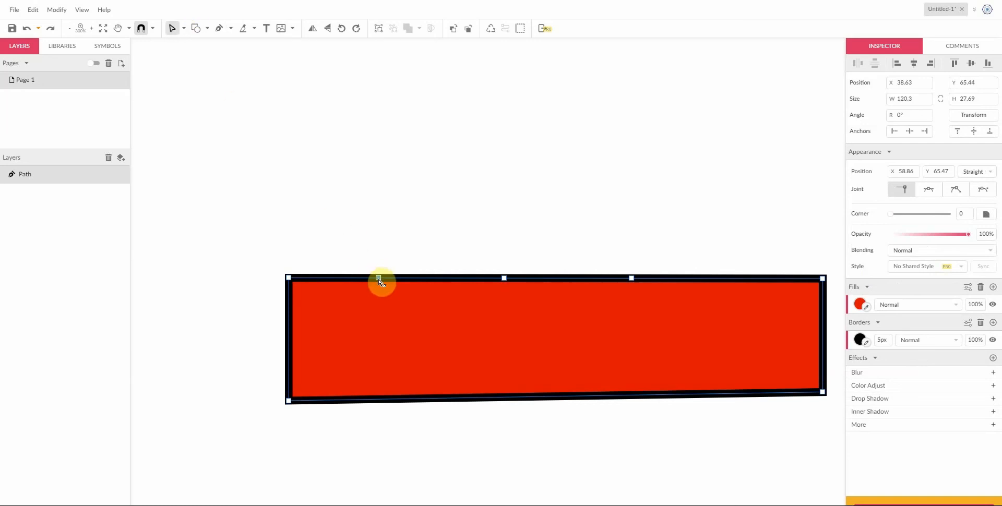
{"action": "left_click_drag", "start_coordinate": [378, 279], "coordinate": [373, 140]}
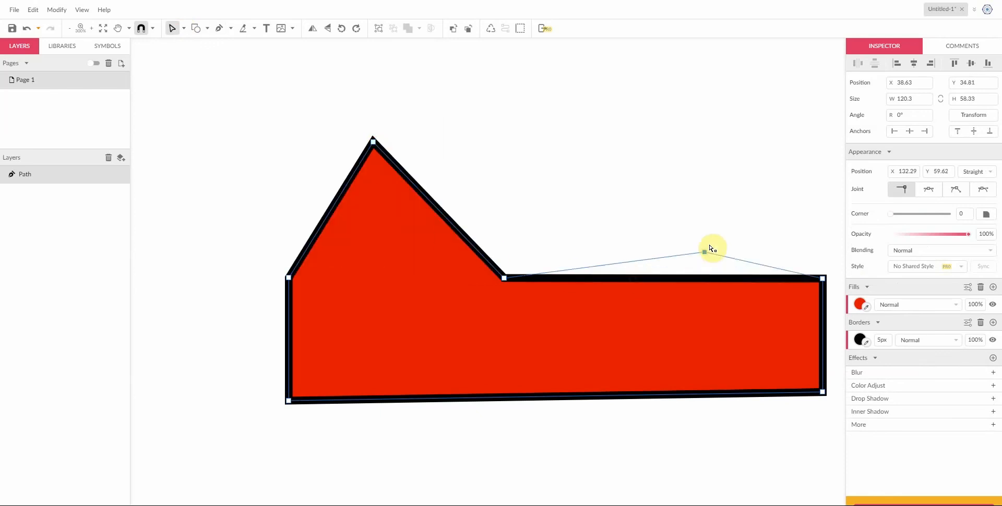
{"action": "left_click_drag", "start_coordinate": [712, 247], "coordinate": [734, 142]}
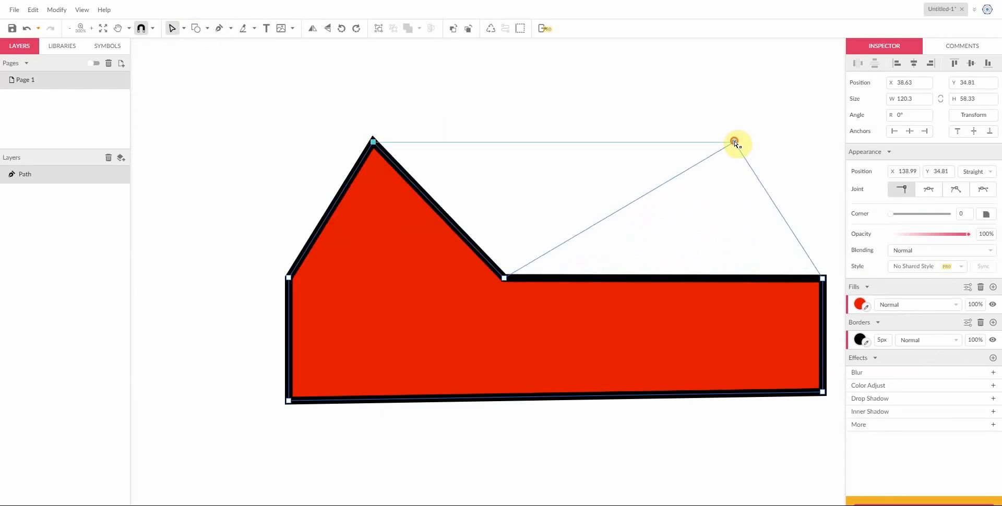
{"action": "left_click_drag", "start_coordinate": [735, 142], "coordinate": [551, 287]}
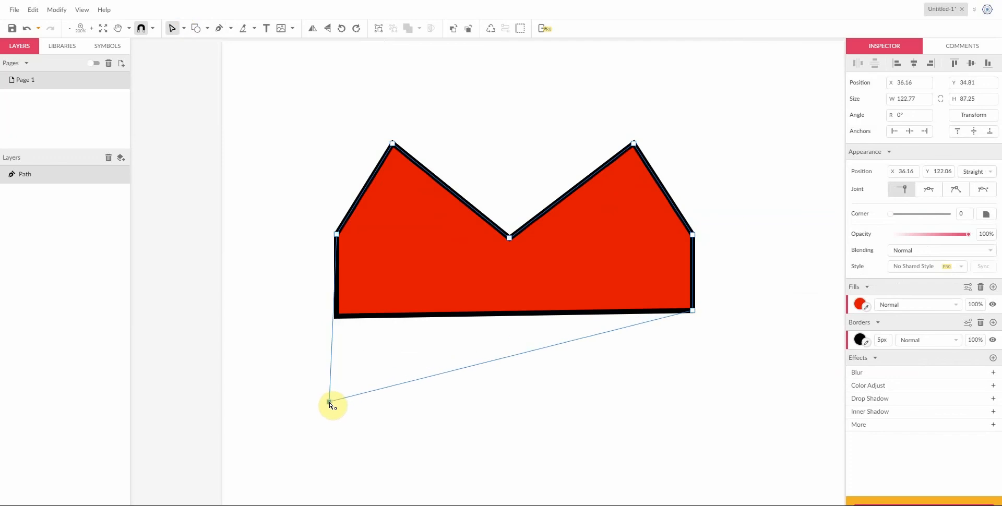
Lower the bottom corners to level the base and deepen the middle V notch
{"action": "left_click_drag", "start_coordinate": [332, 406], "coordinate": [693, 311]}
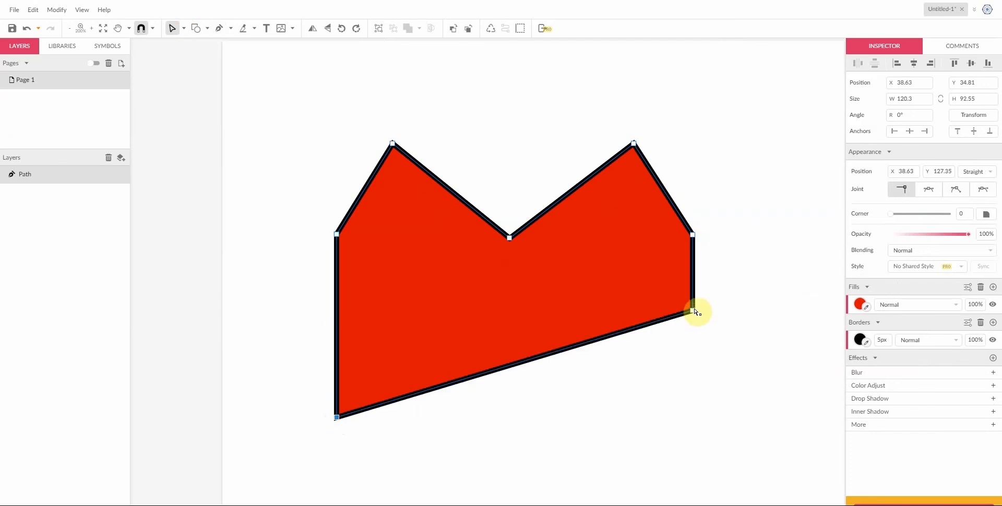
{"action": "left_click_drag", "start_coordinate": [690, 313], "coordinate": [690, 421]}
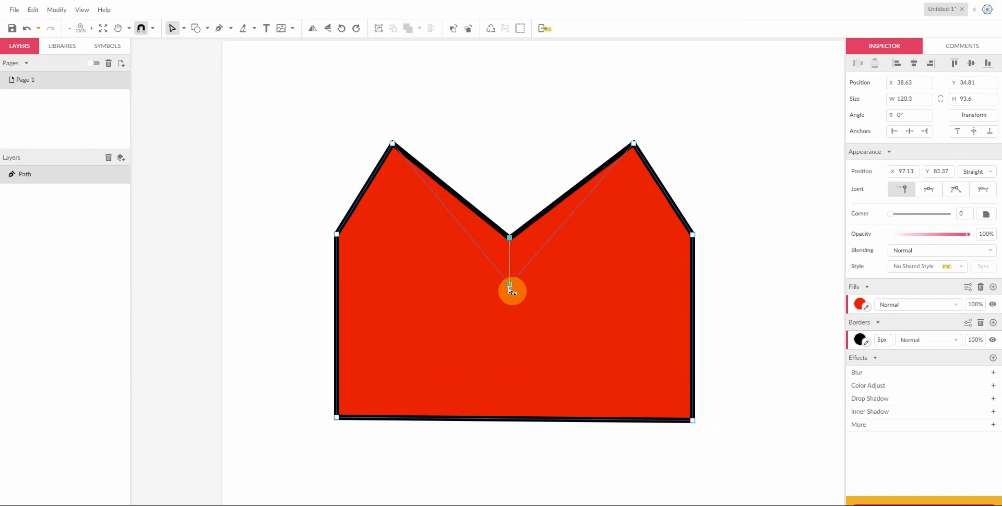
{"action": "left_click_drag", "start_coordinate": [512, 291], "coordinate": [509, 288]}
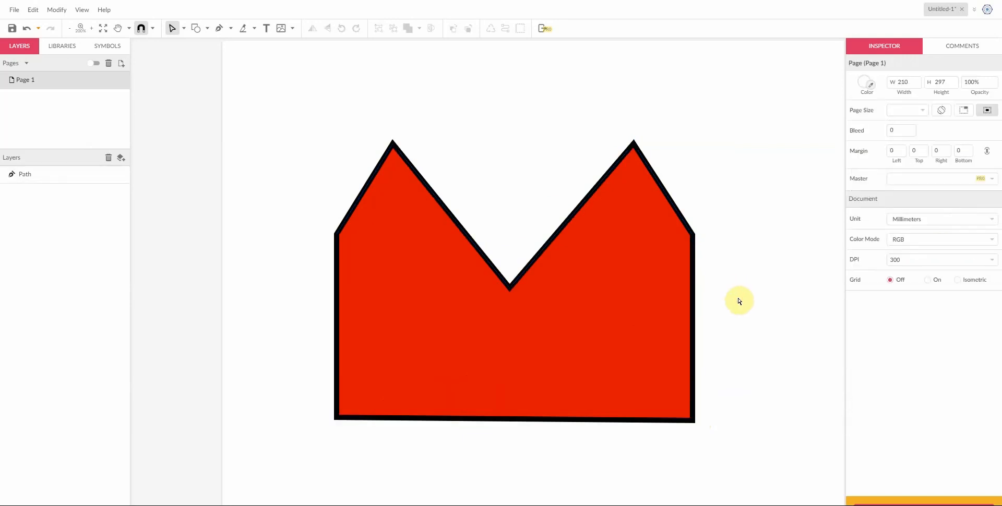
Add a white circle eye on the crown's left with a narrow black vertical pupil
{"action": "left_click", "coordinate": [197, 28]}
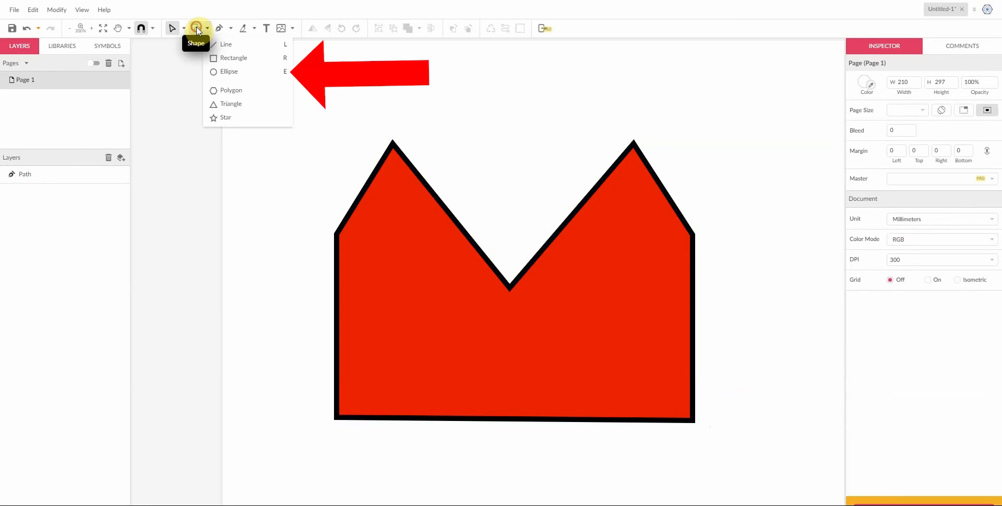
{"action": "mouse_move", "coordinate": [222, 71]}
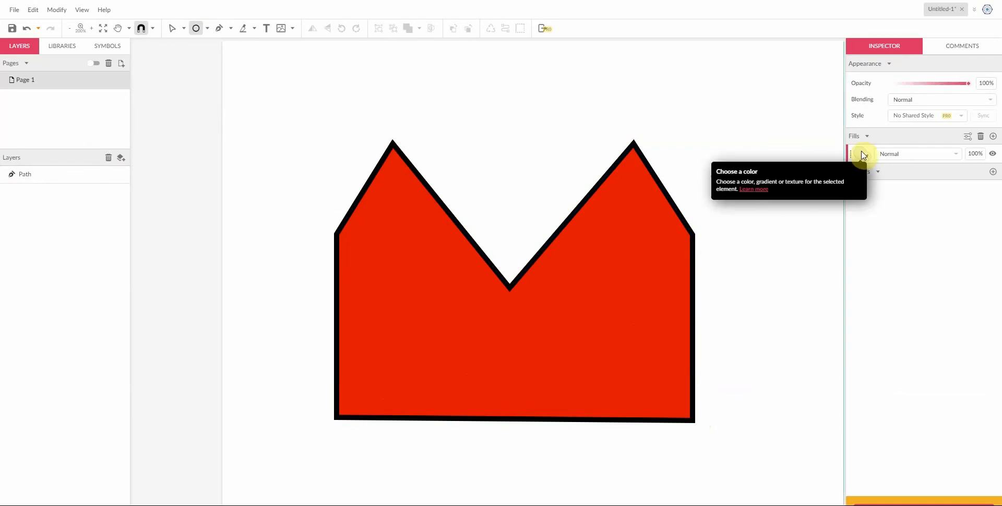
{"action": "left_click", "coordinate": [859, 154]}
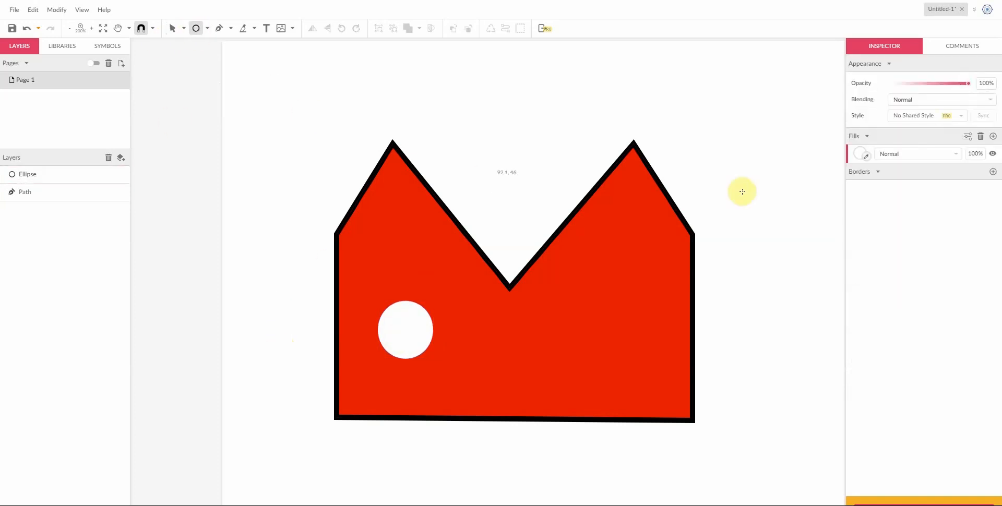
{"action": "left_click", "coordinate": [861, 153]}
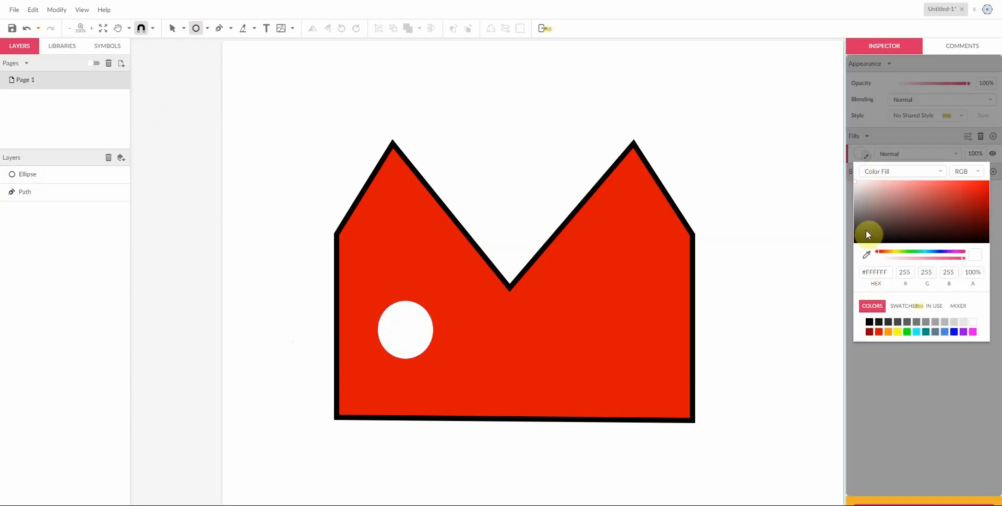
{"action": "left_click", "coordinate": [401, 313]}
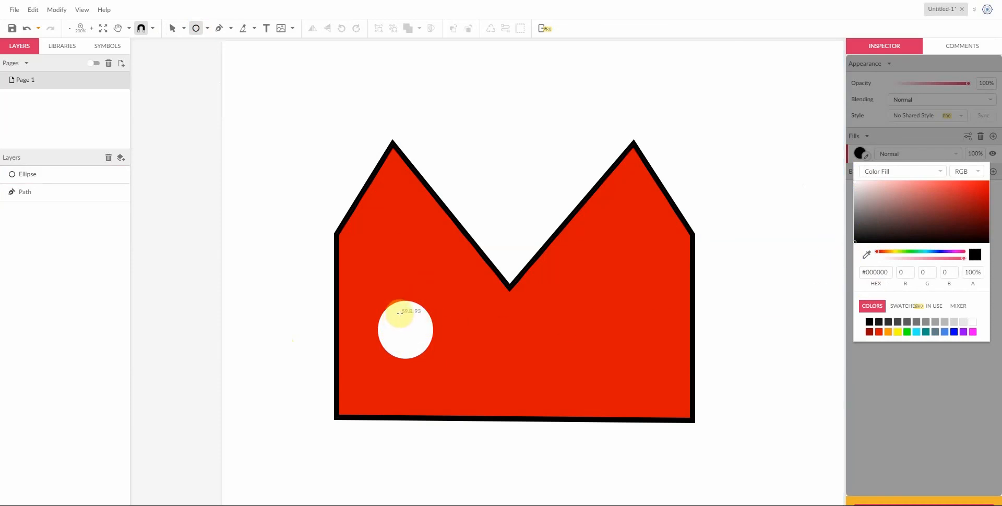
{"action": "left_click_drag", "start_coordinate": [398, 312], "coordinate": [416, 359]}
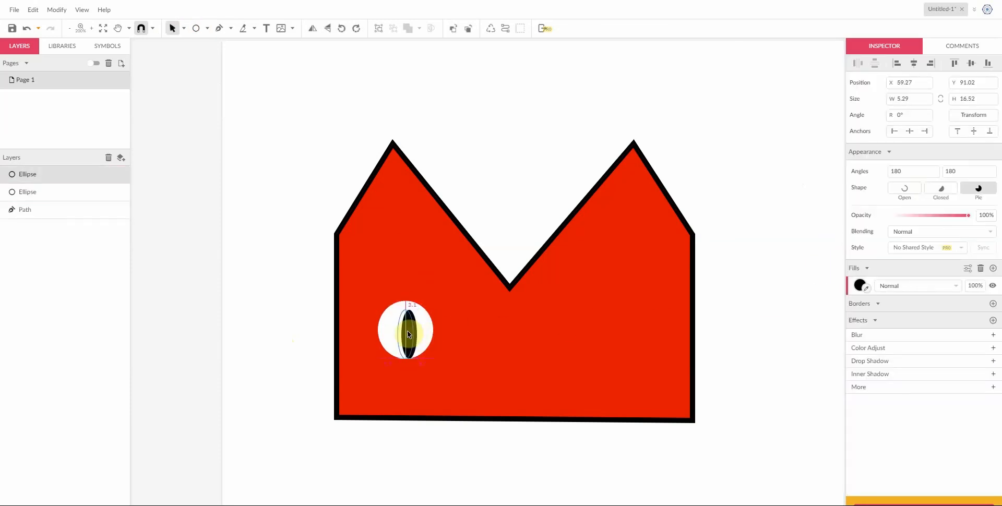
Copy the eye and pupil, paste in place, and move the copy right at equal height
{"action": "left_click", "coordinate": [275, 196]}
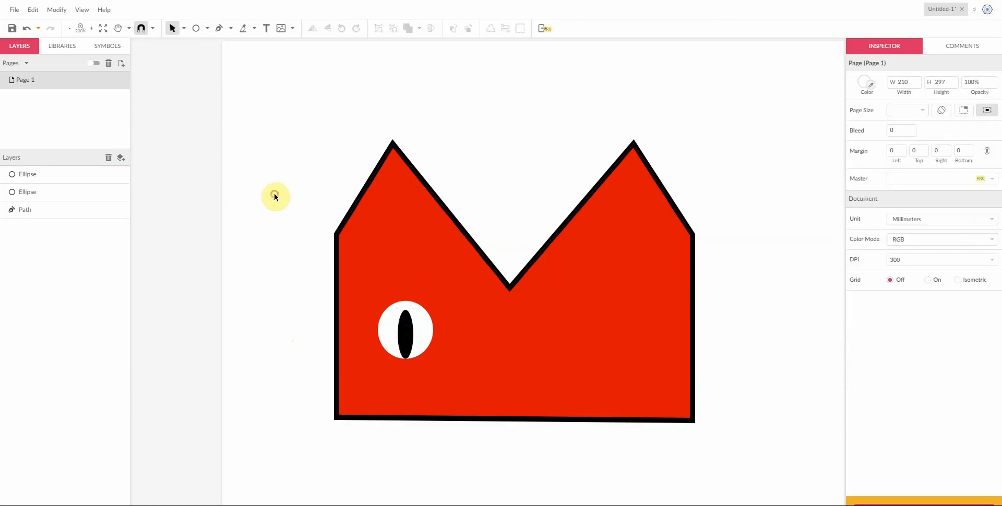
{"action": "mouse_move", "coordinate": [175, 51]}
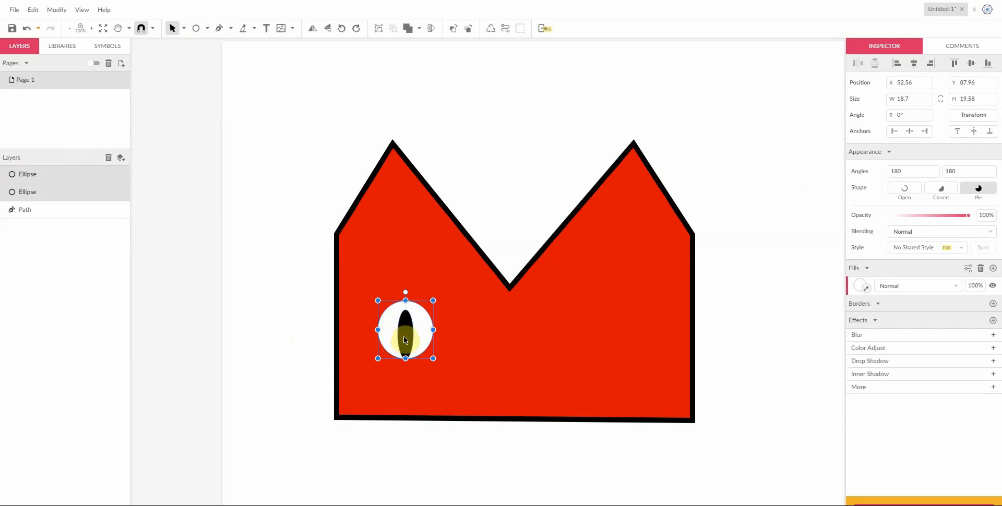
{"action": "left_click", "coordinate": [32, 10]}
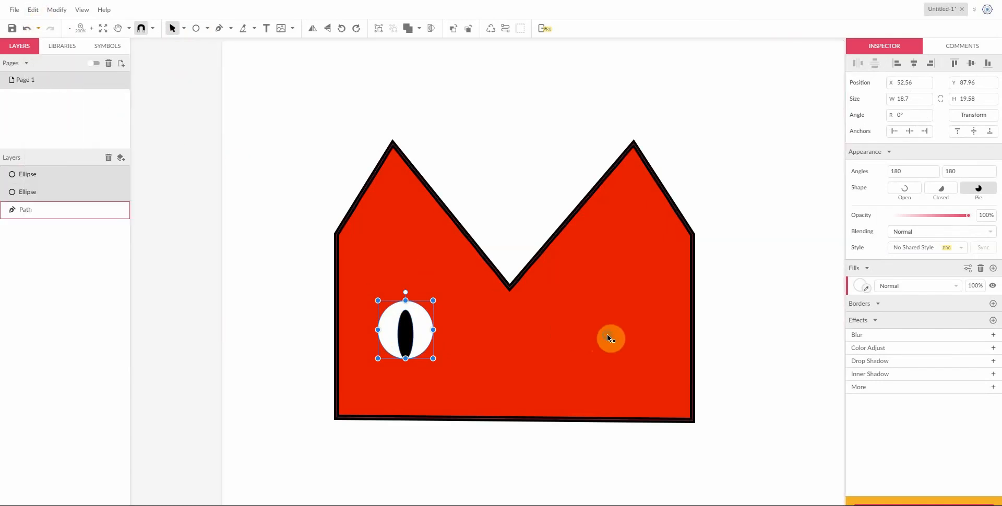
{"action": "right_click", "coordinate": [610, 338]}
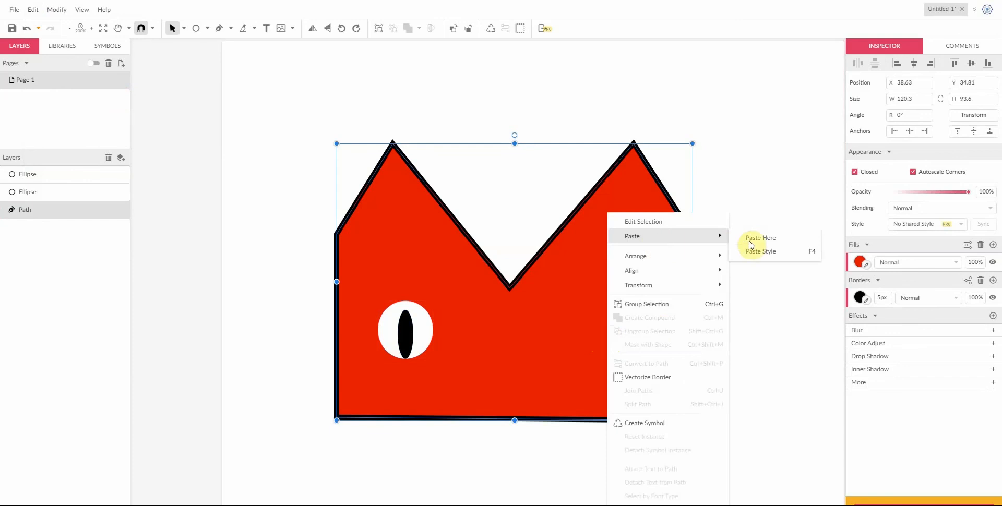
{"action": "left_click", "coordinate": [760, 238]}
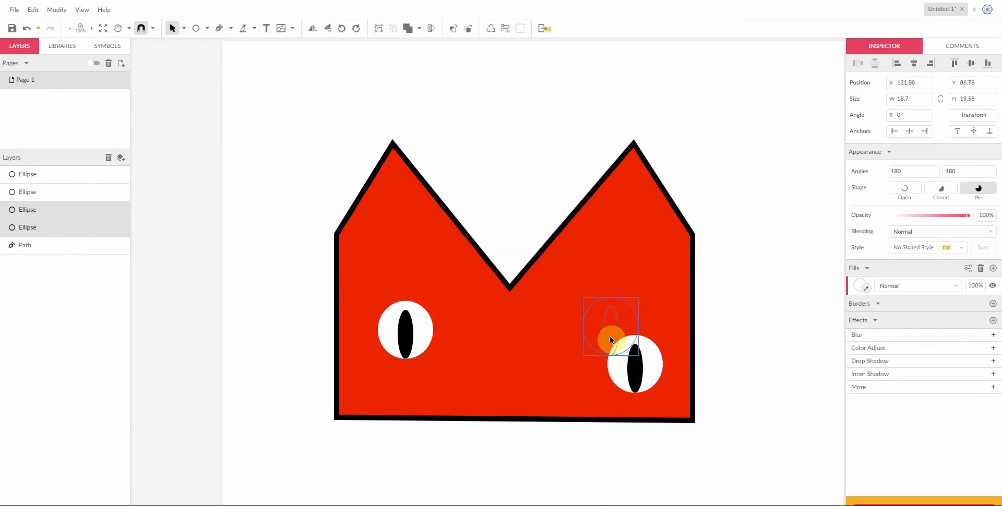
{"action": "left_click_drag", "start_coordinate": [609, 338], "coordinate": [604, 344]}
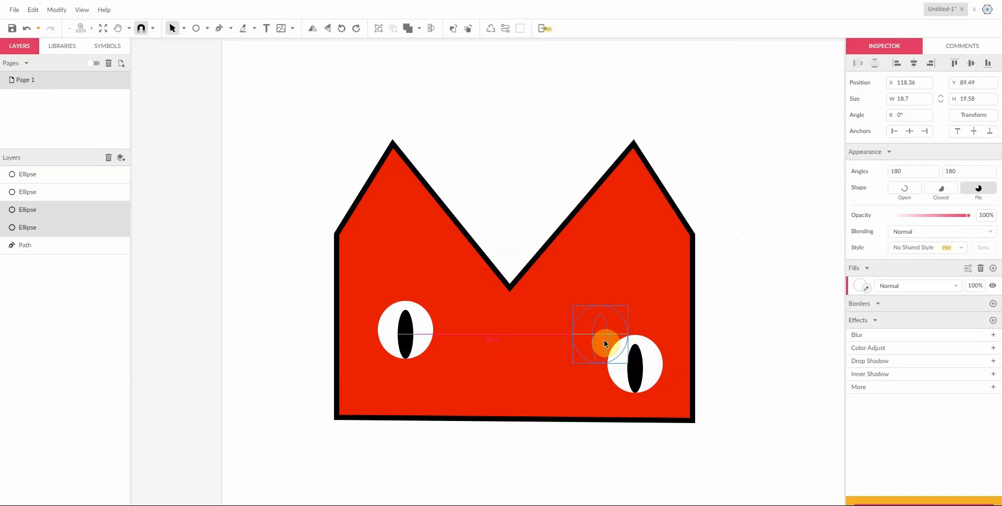
{"action": "left_click_drag", "start_coordinate": [604, 343], "coordinate": [604, 339]}
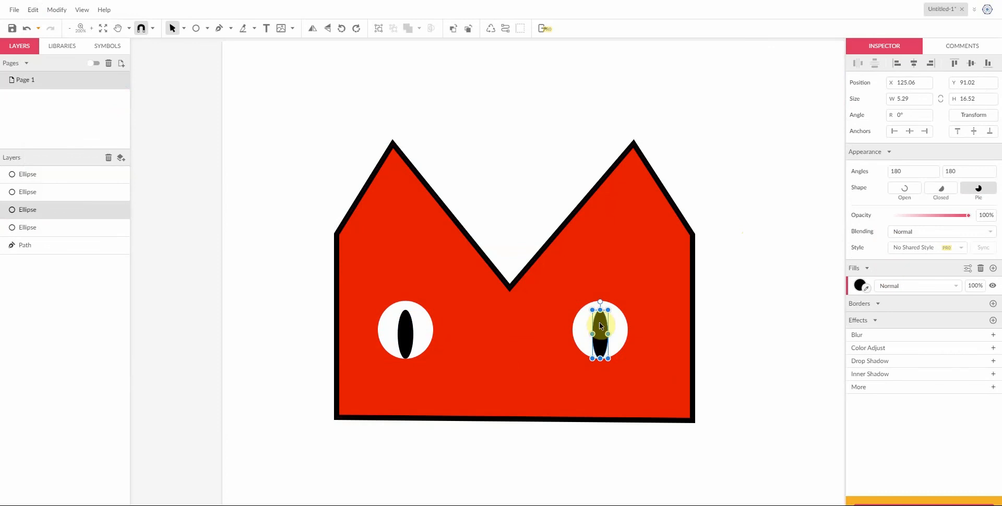
Send the right pupil back one level and drag its white circle left, beside the pupil
{"action": "right_click", "coordinate": [600, 329]}
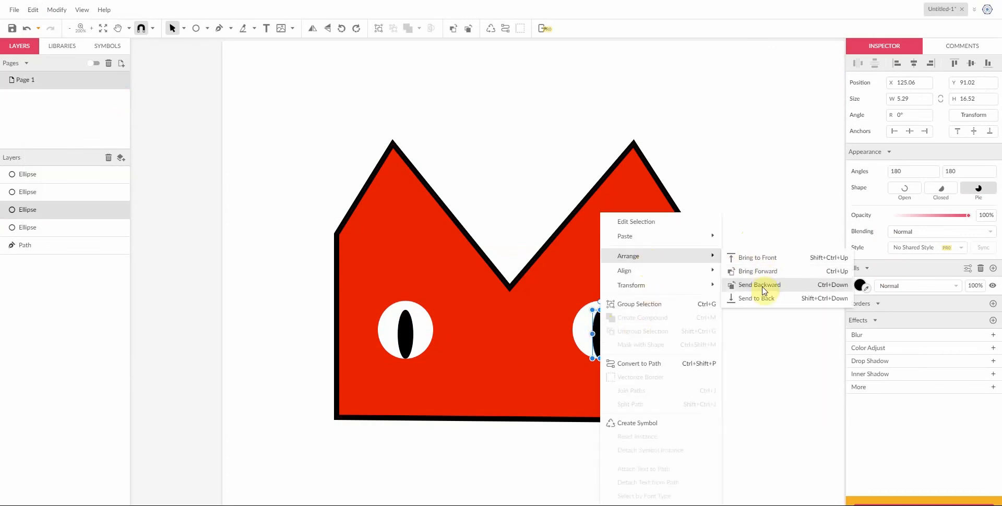
{"action": "left_click", "coordinate": [760, 284]}
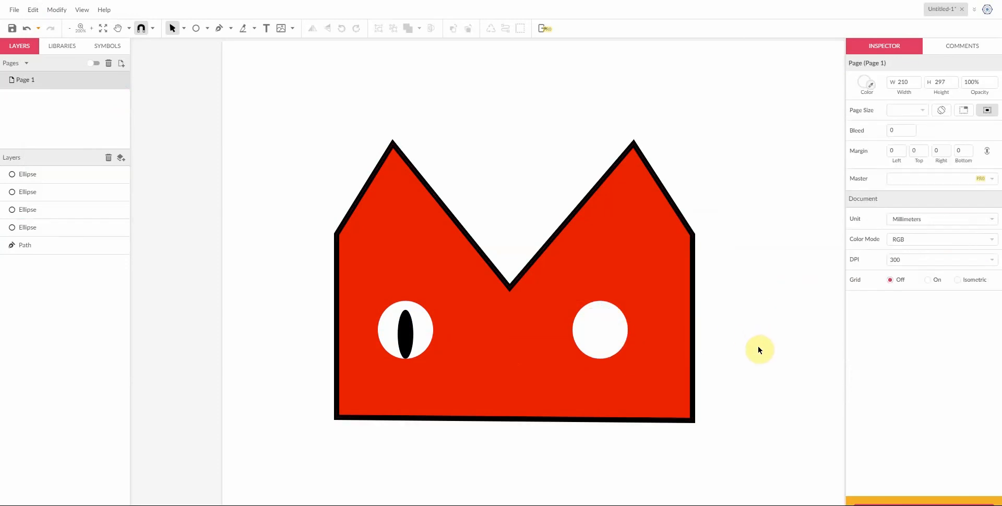
{"action": "left_click", "coordinate": [600, 330]}
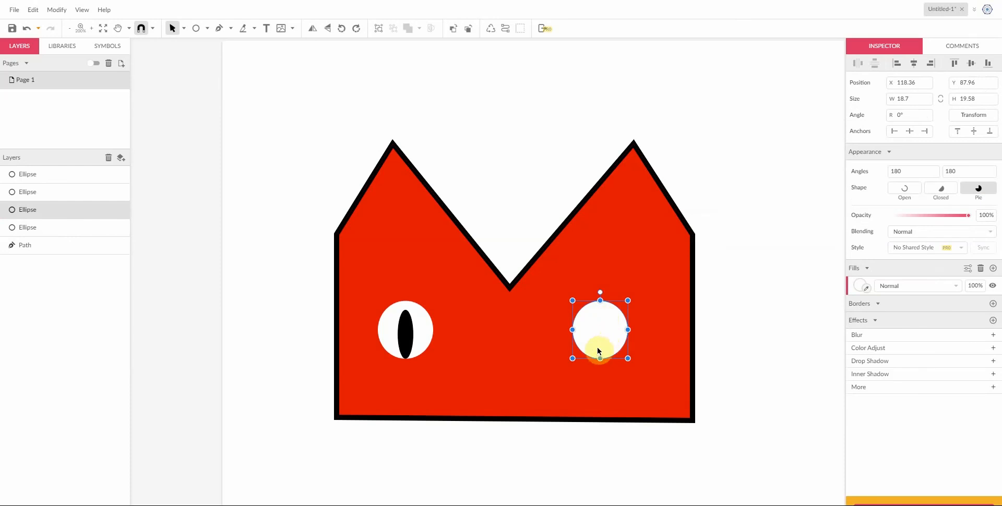
{"action": "left_click_drag", "start_coordinate": [600, 330], "coordinate": [541, 329]}
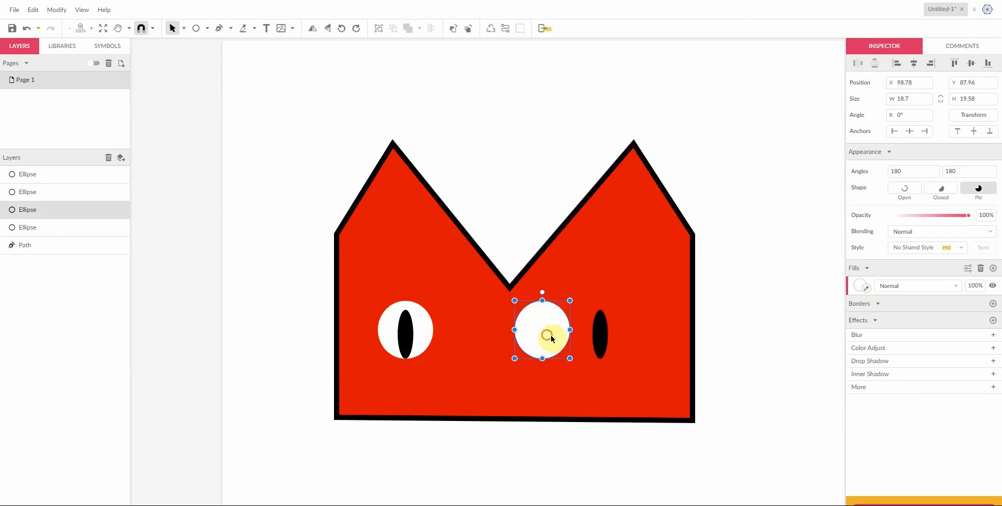
{"action": "left_click", "coordinate": [600, 332]}
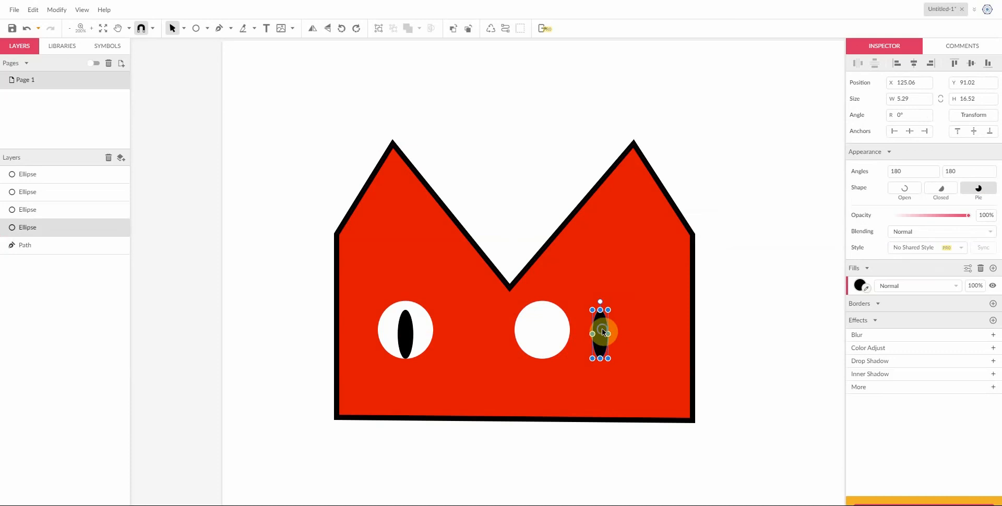
{"action": "right_click", "coordinate": [601, 331]}
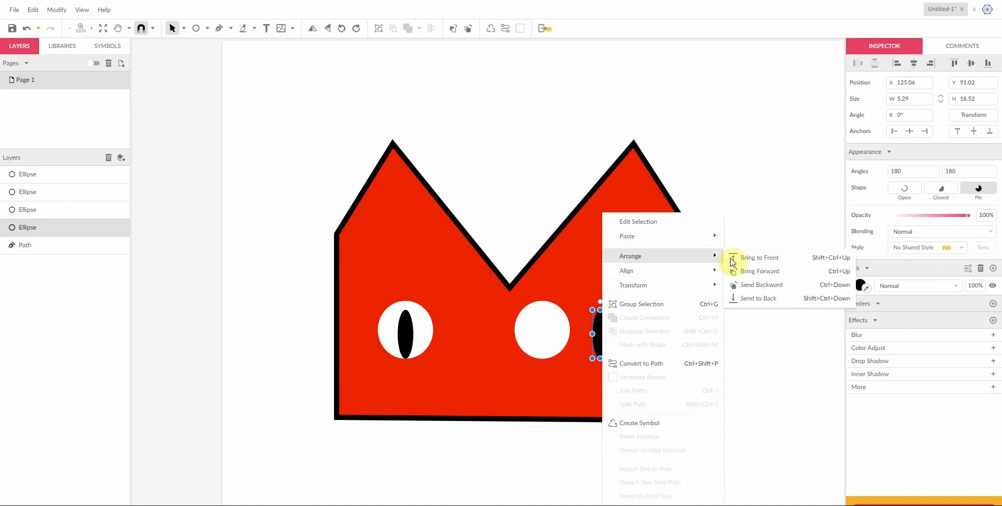